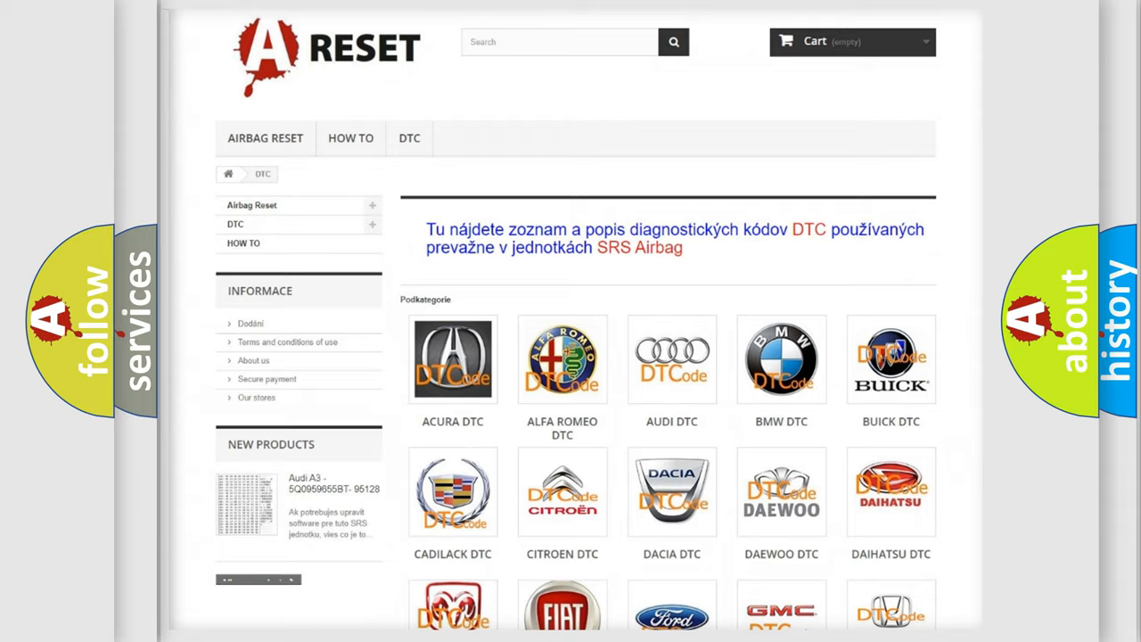
Open the Alfa Romeo DTC tile to view its diagnostic trouble code list
{"action": "scroll", "scroll_direction": "up", "scroll_amount": 3}
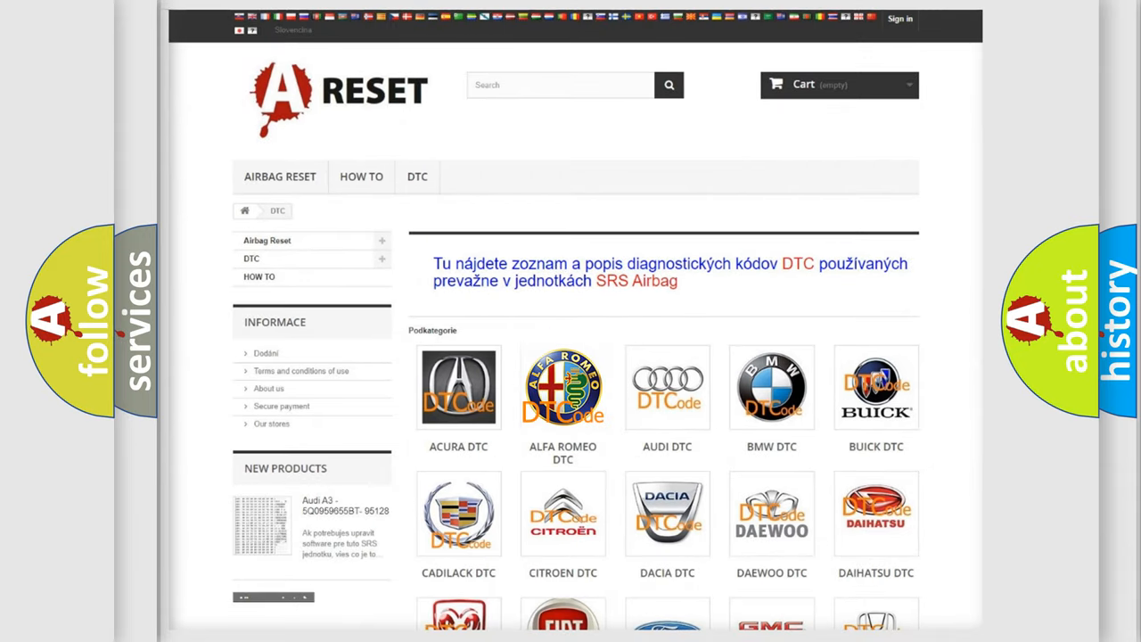
{"action": "left_click", "coordinate": [562, 387]}
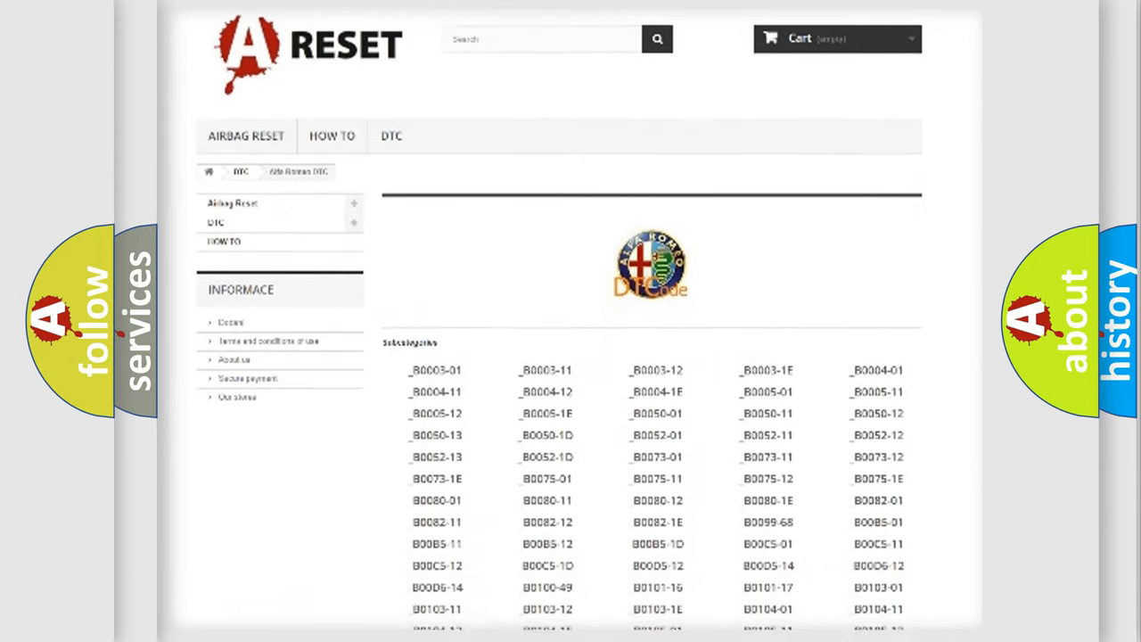
{"action": "scroll", "scroll_direction": "down", "scroll_amount": 3}
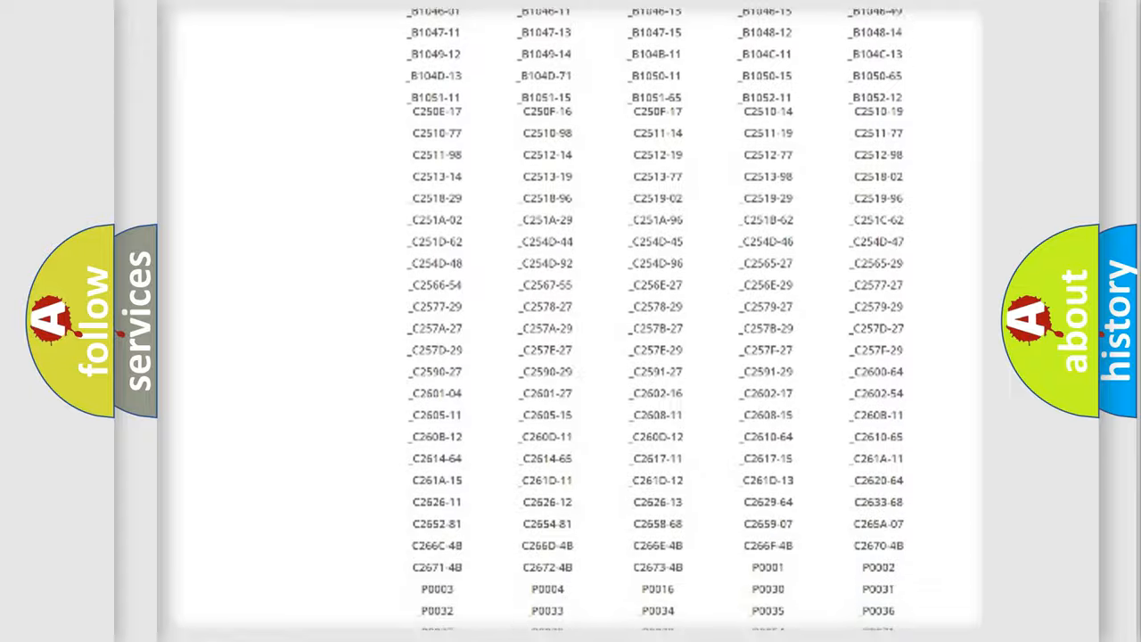
{"action": "scroll", "scroll_direction": "up", "scroll_amount": 3}
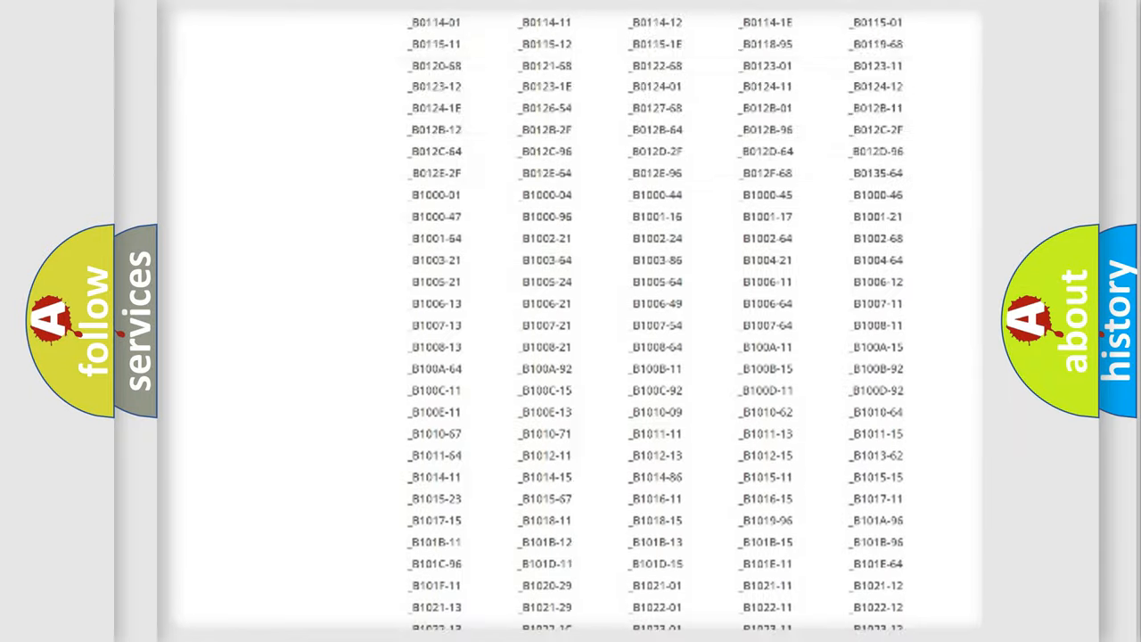
{"action": "scroll", "scroll_direction": "up", "scroll_amount": 3}
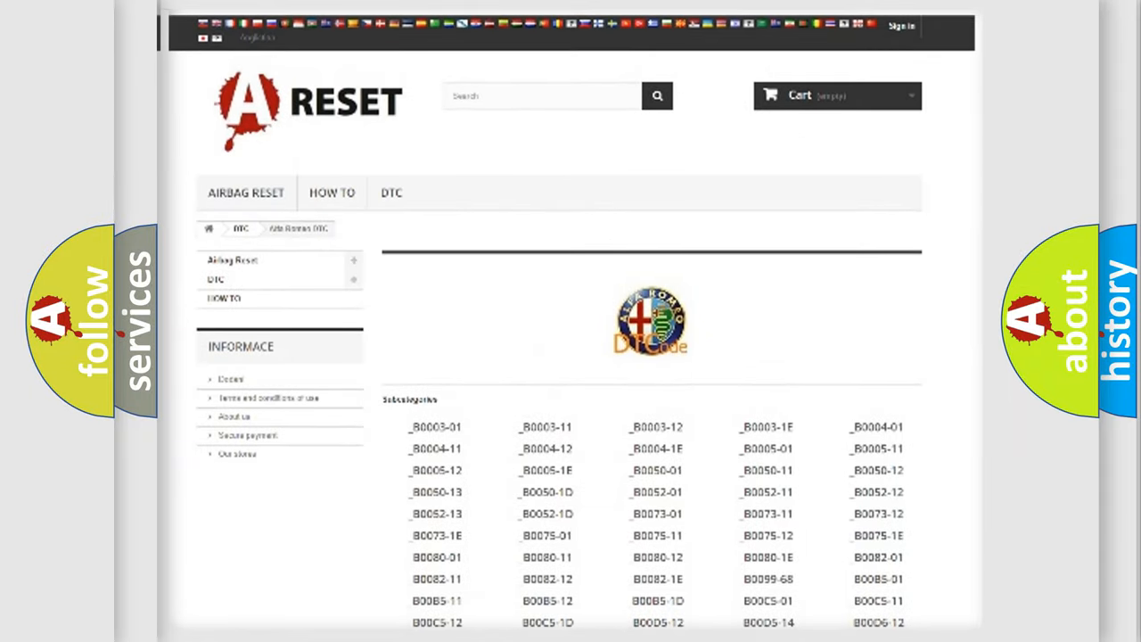